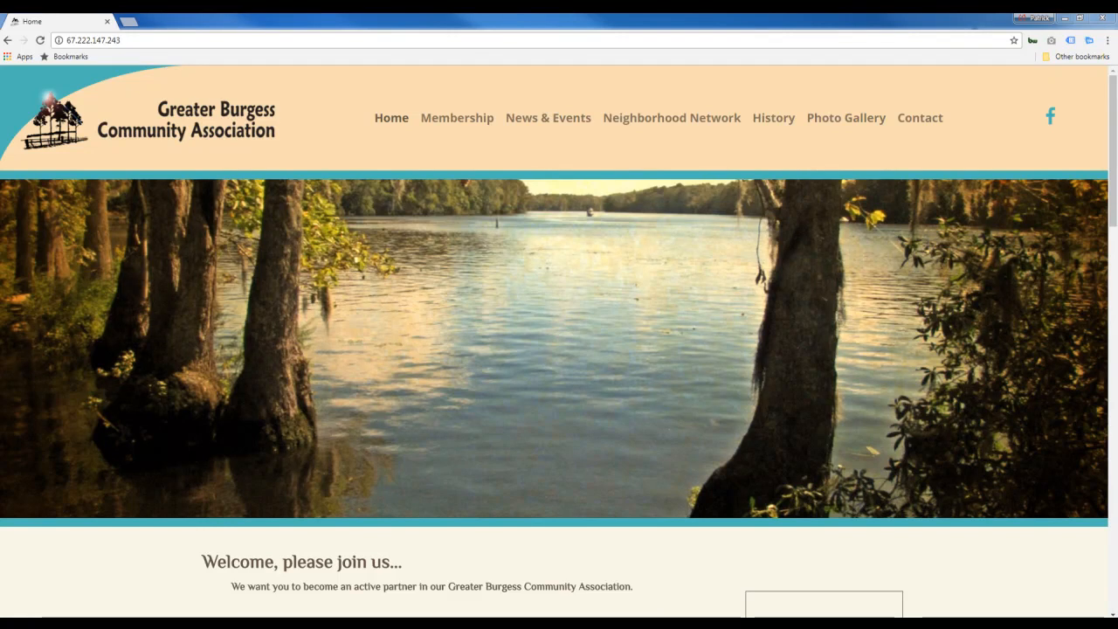
mouse_move(1040, 59)
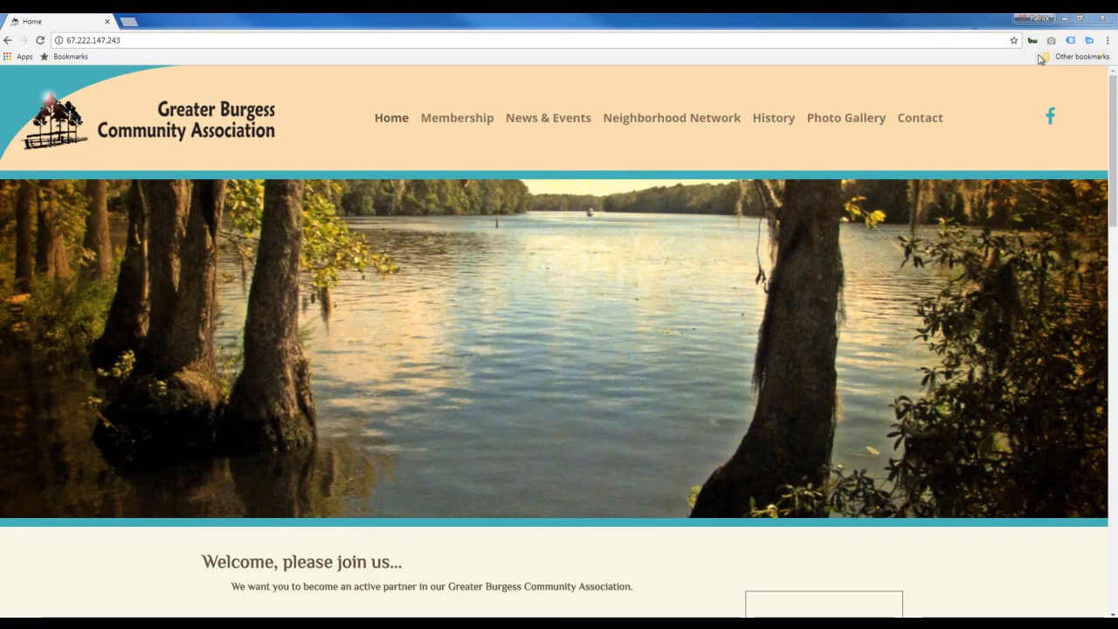
mouse_move(1102, 106)
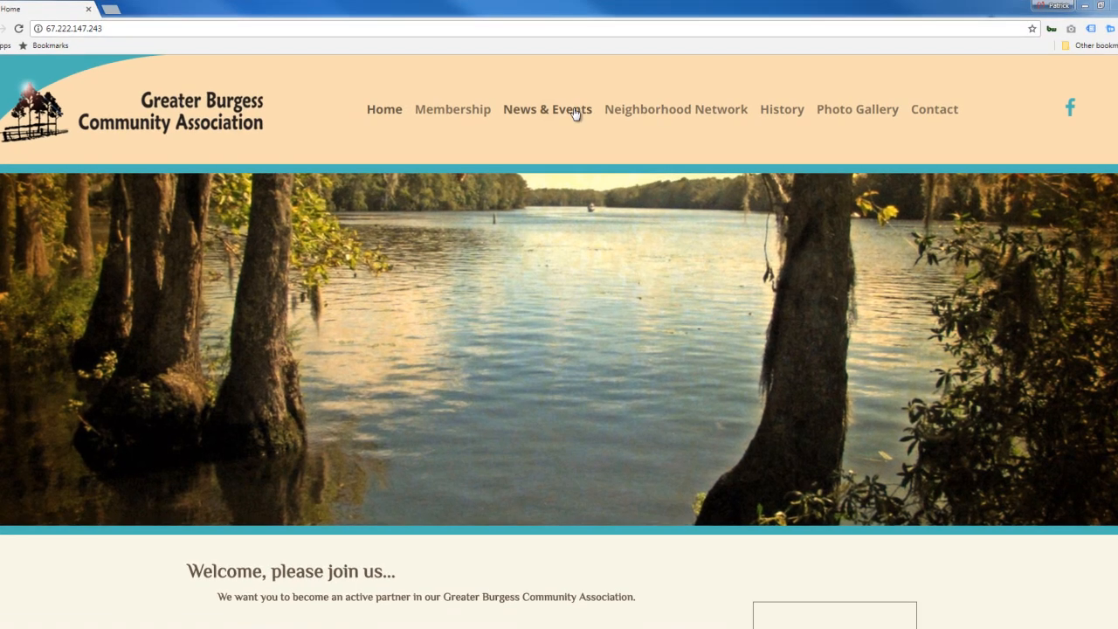
Go to the News & Events page and scroll down to its Admin Tools box
left_click(547, 109)
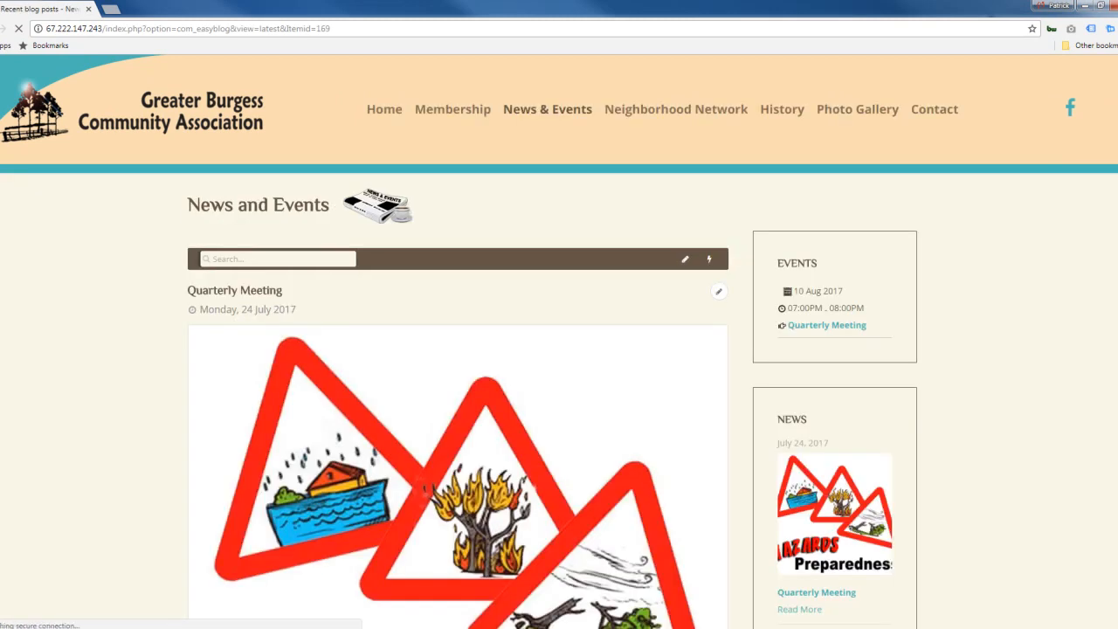
scroll("down", 3)
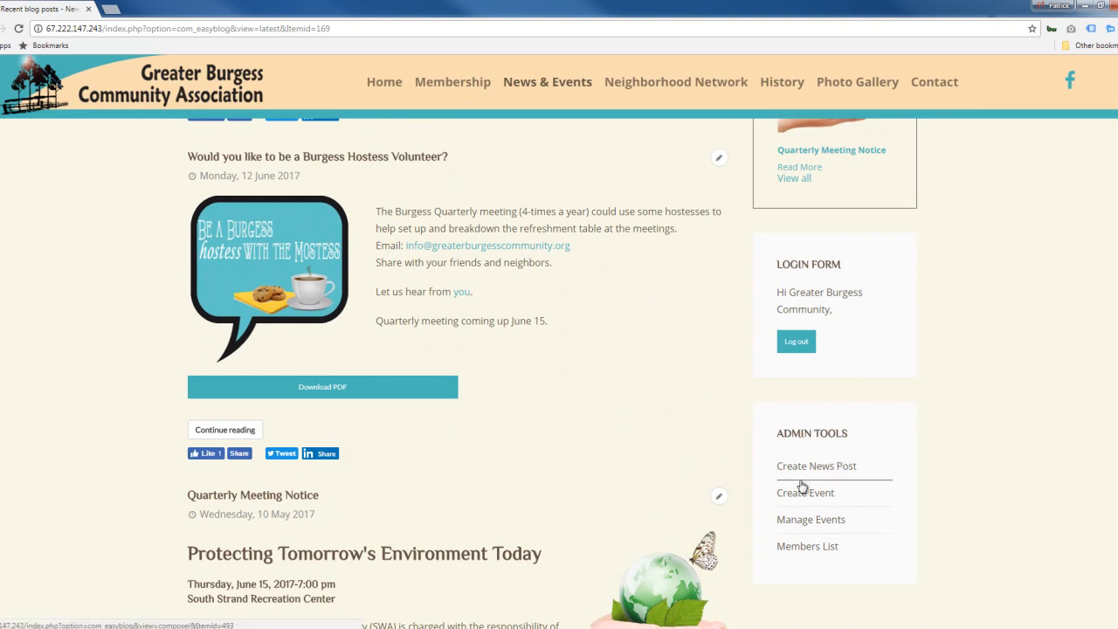
Open Members List from Admin Tools and scroll through the member plans and subscription dates
left_click(806, 546)
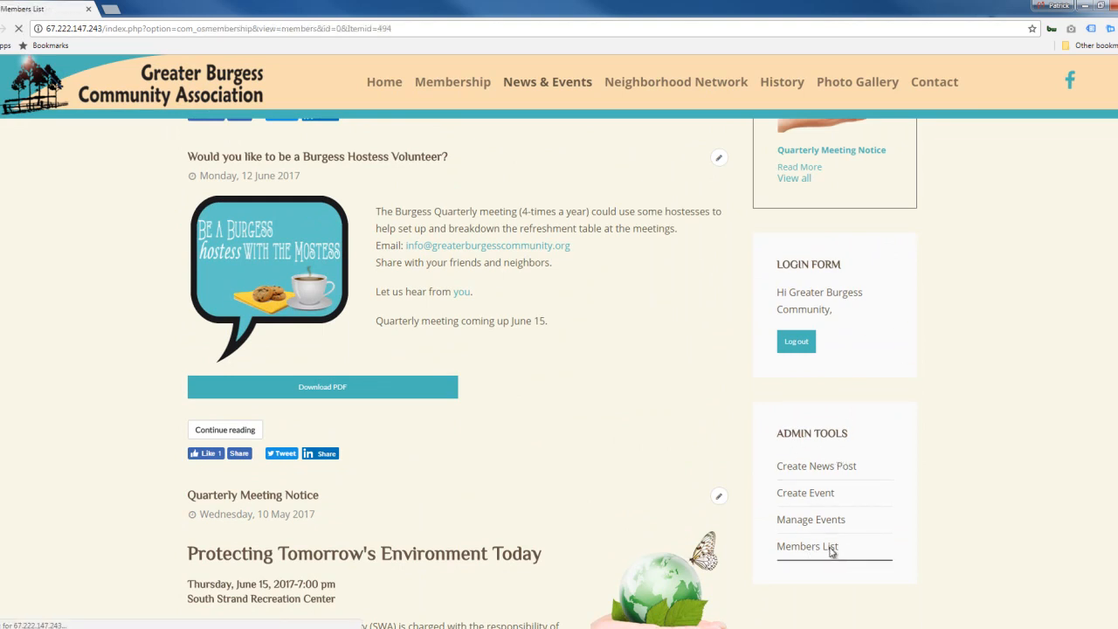
left_click(807, 545)
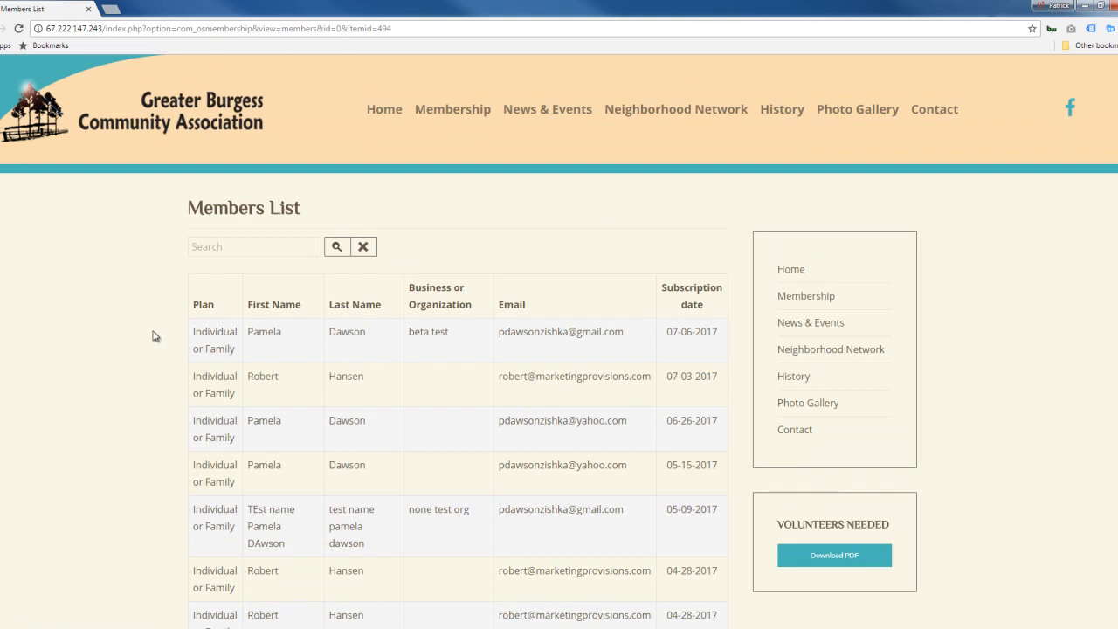
mouse_move(142, 466)
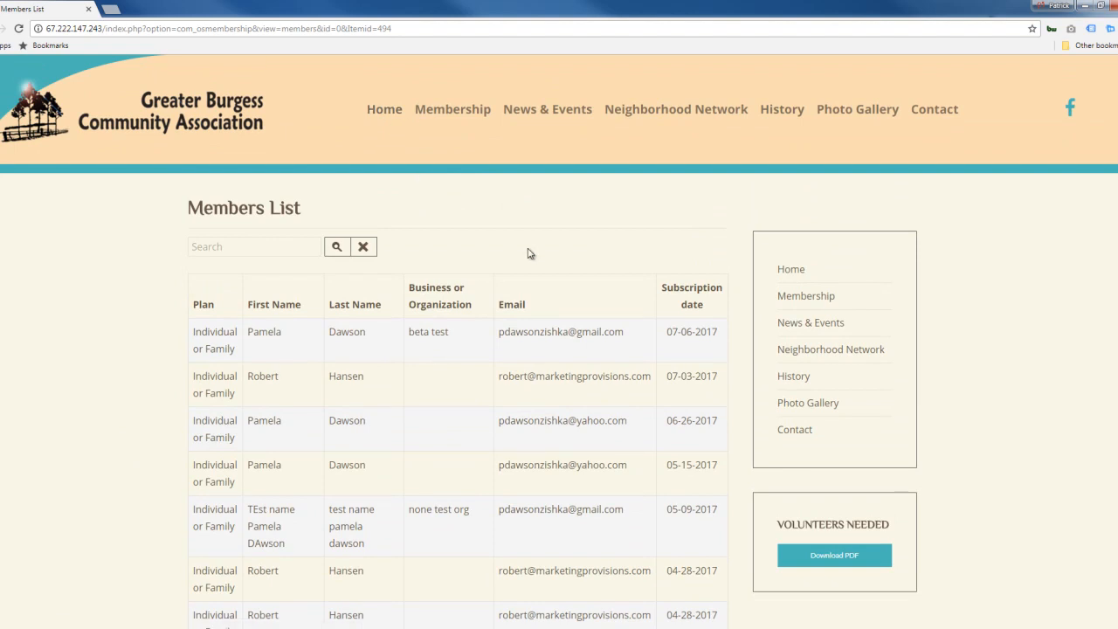
mouse_move(138, 298)
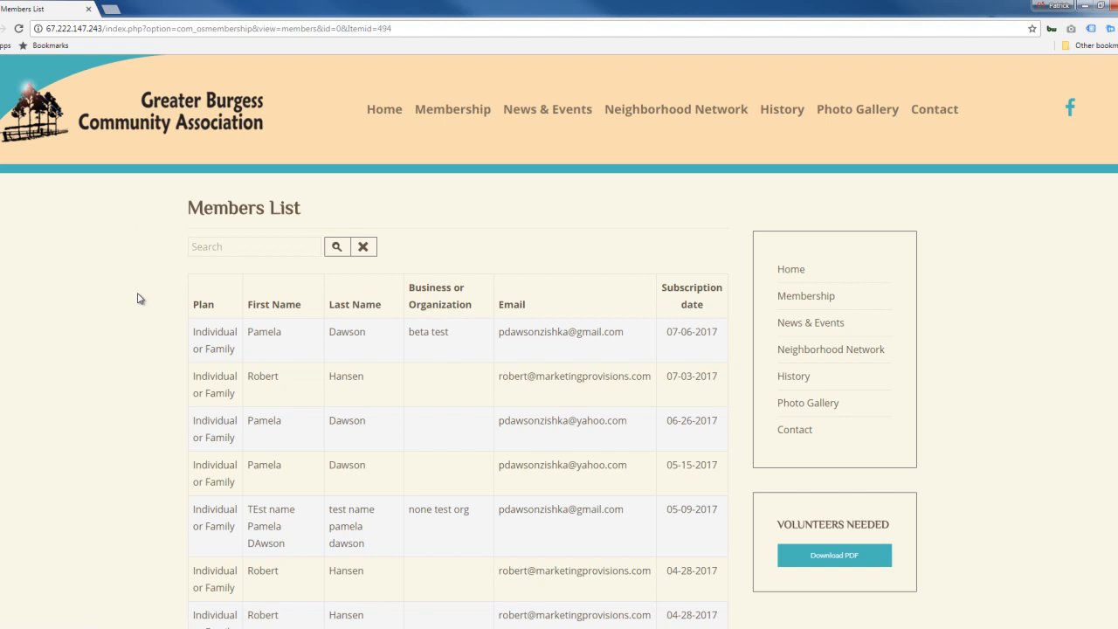
scroll("down", 3)
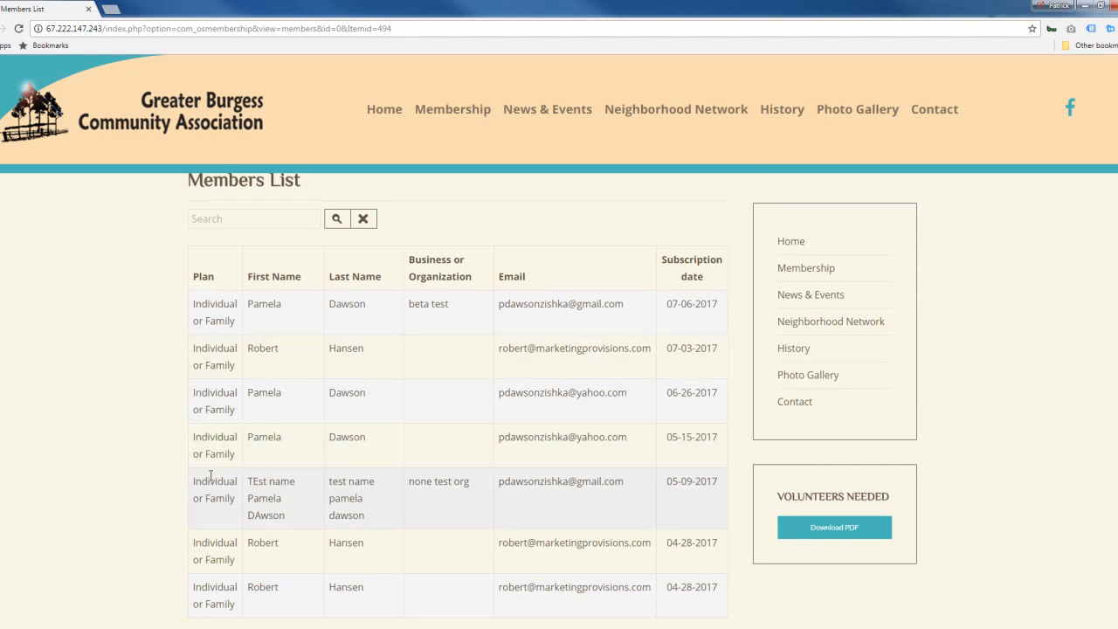
Open the Membership page and scroll through the yearly dues and sign-up options
left_click(452, 108)
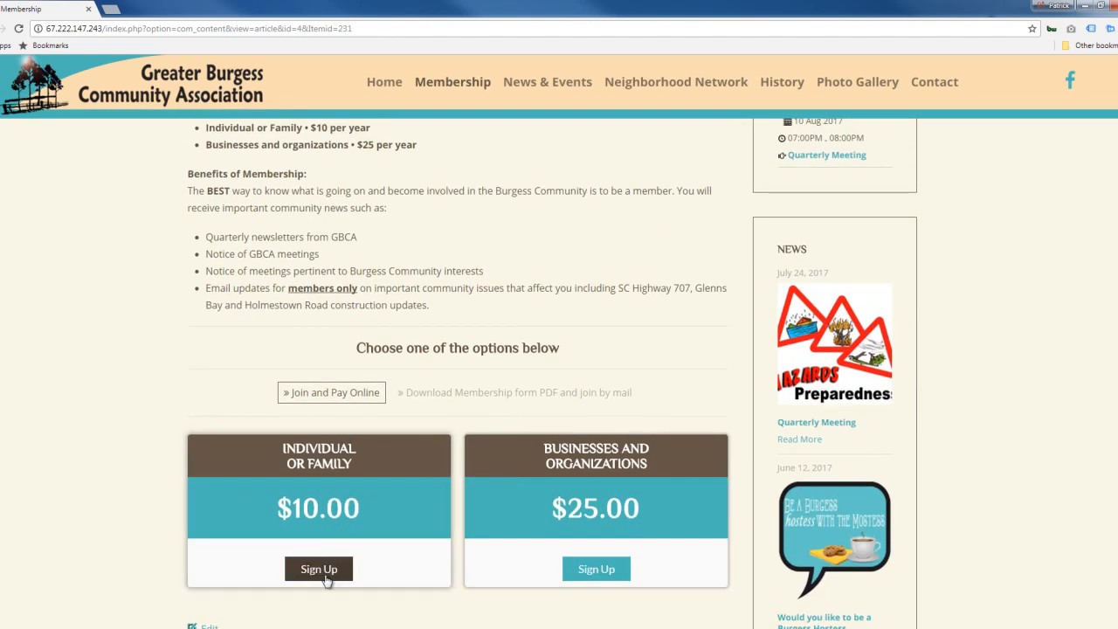
mouse_move(1019, 423)
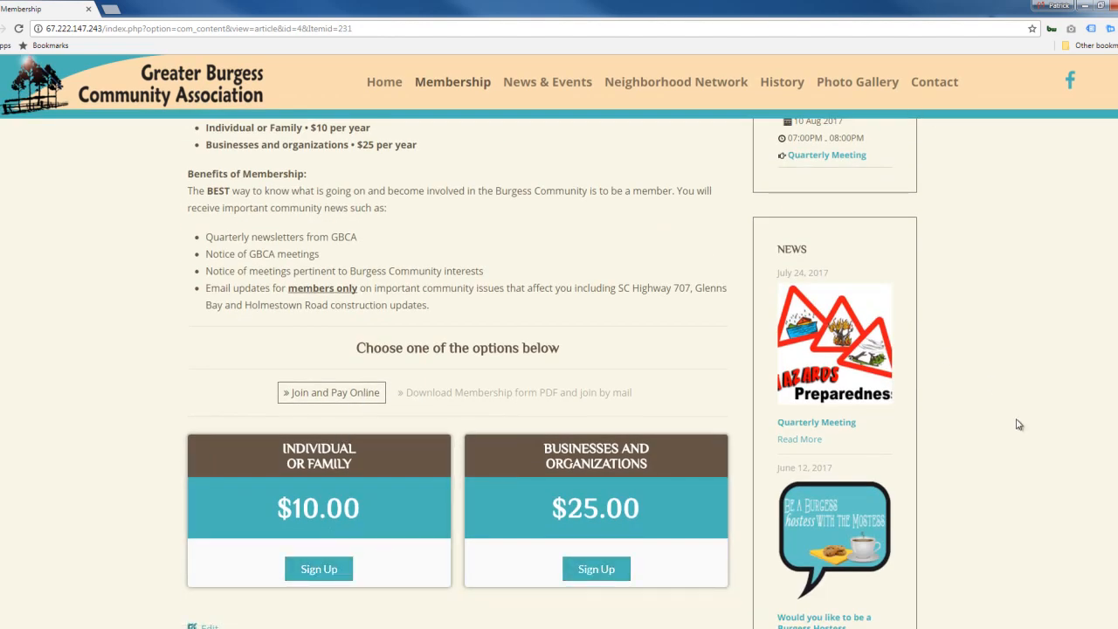
scroll("down", 3)
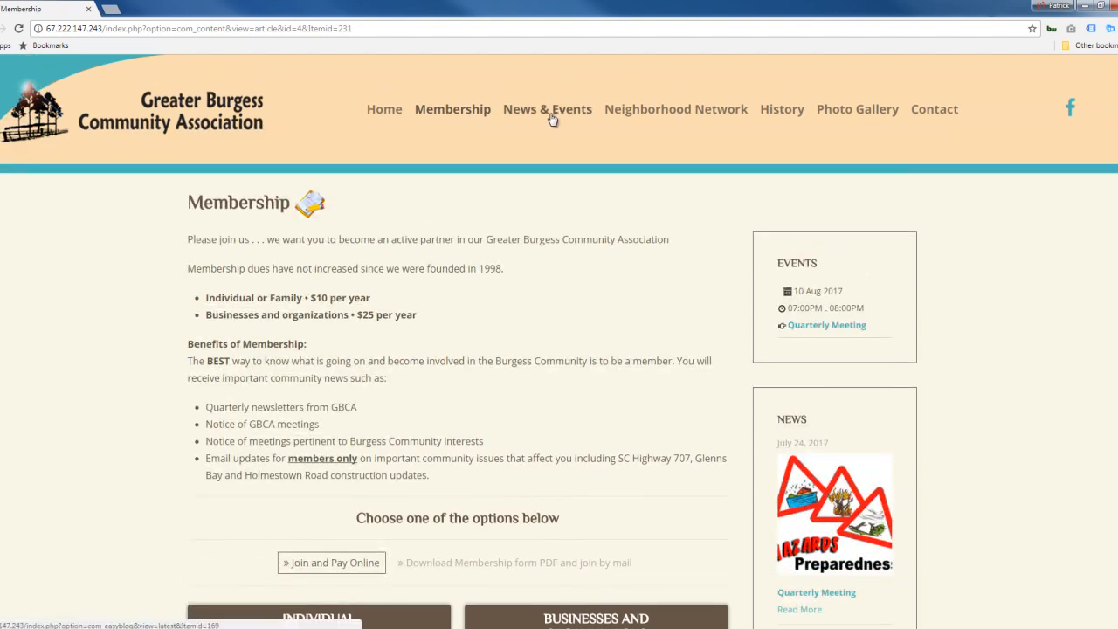
mouse_move(478, 393)
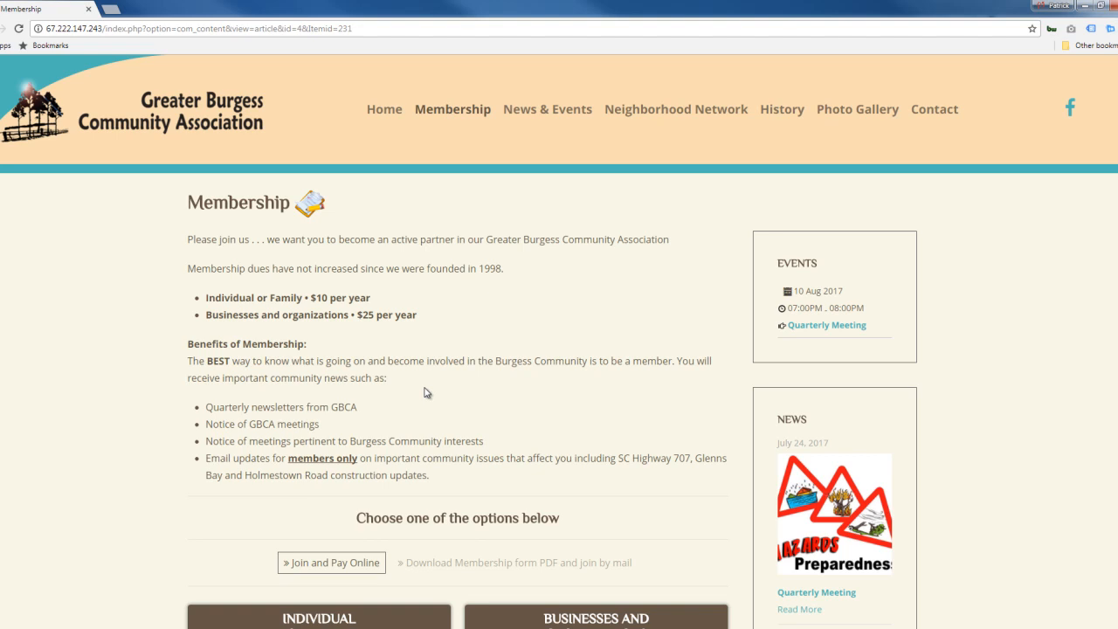
mouse_move(381, 18)
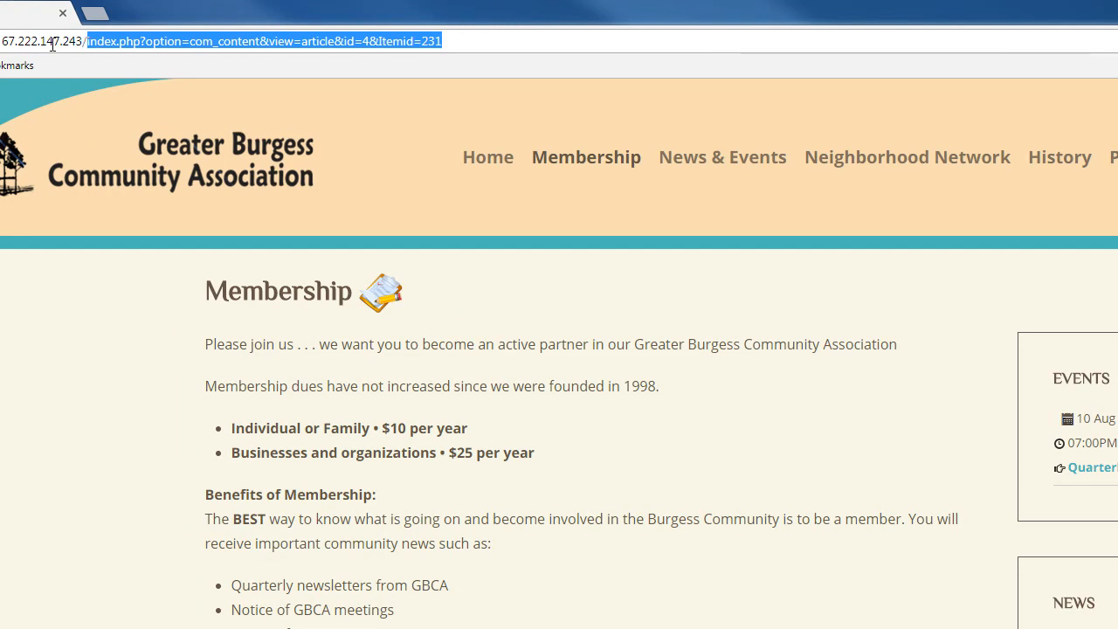
mouse_move(138, 55)
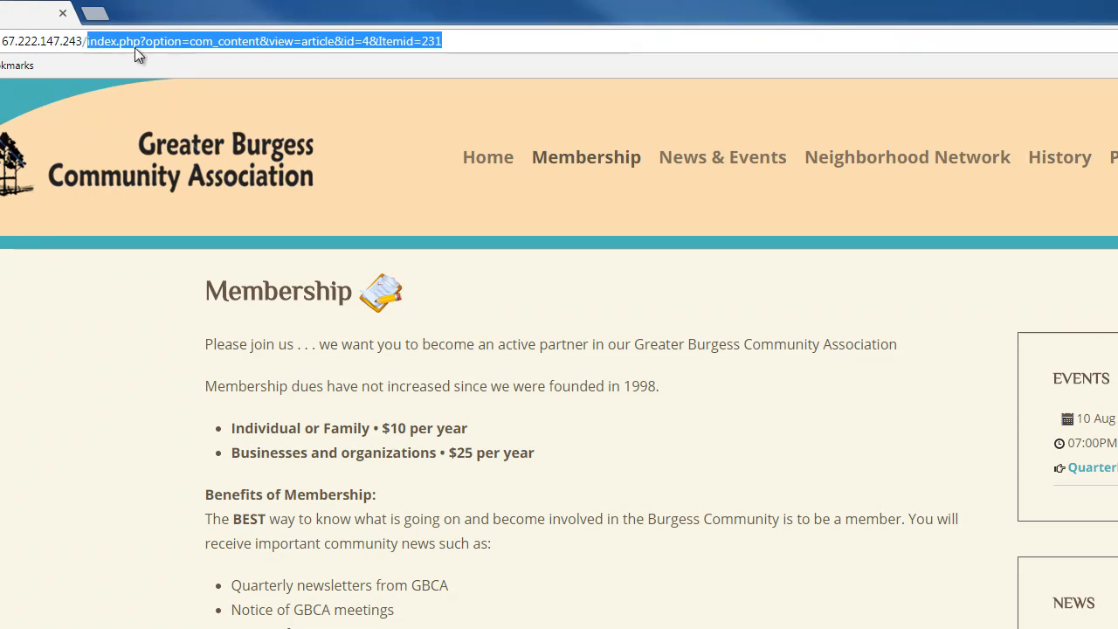
Log in at /administrator to reach the Joomla Control Panel
type("administrator")
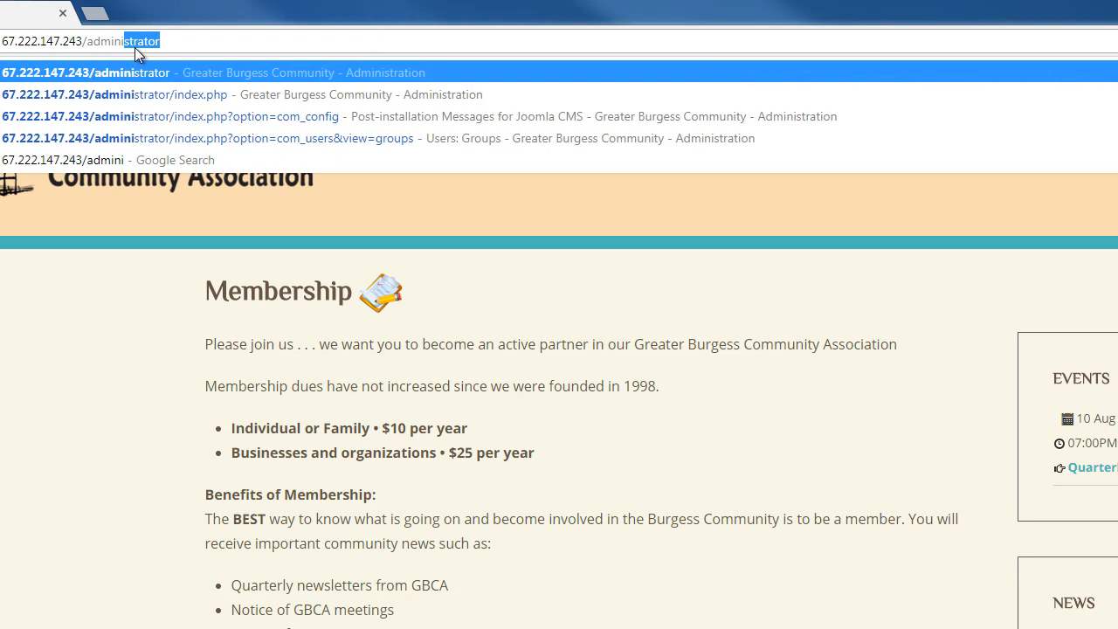
key("Enter")
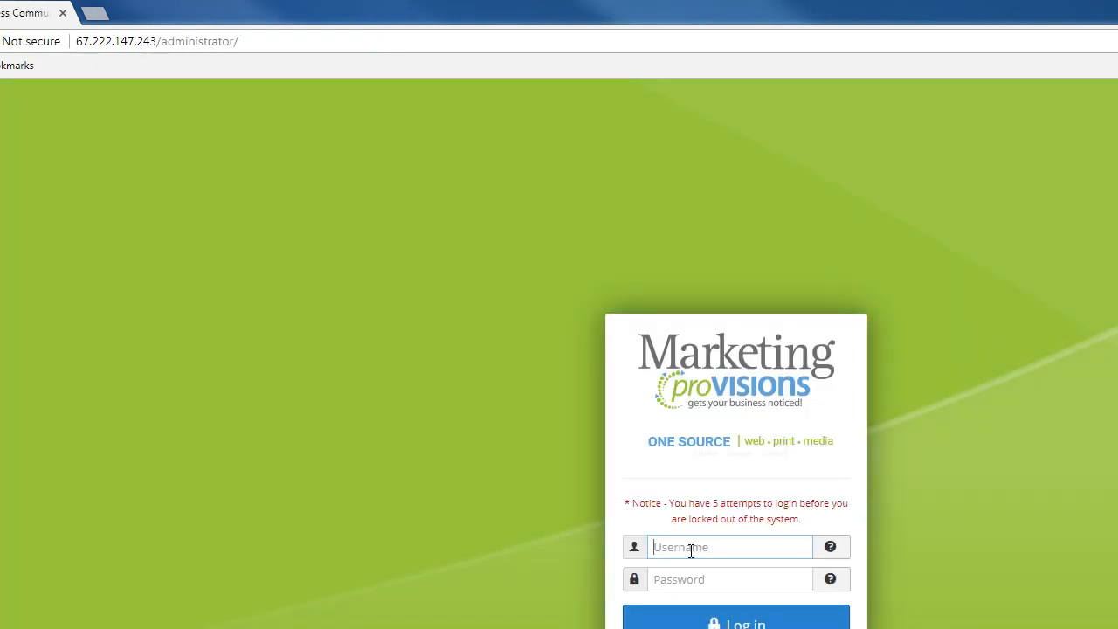
type("gbc-admin")
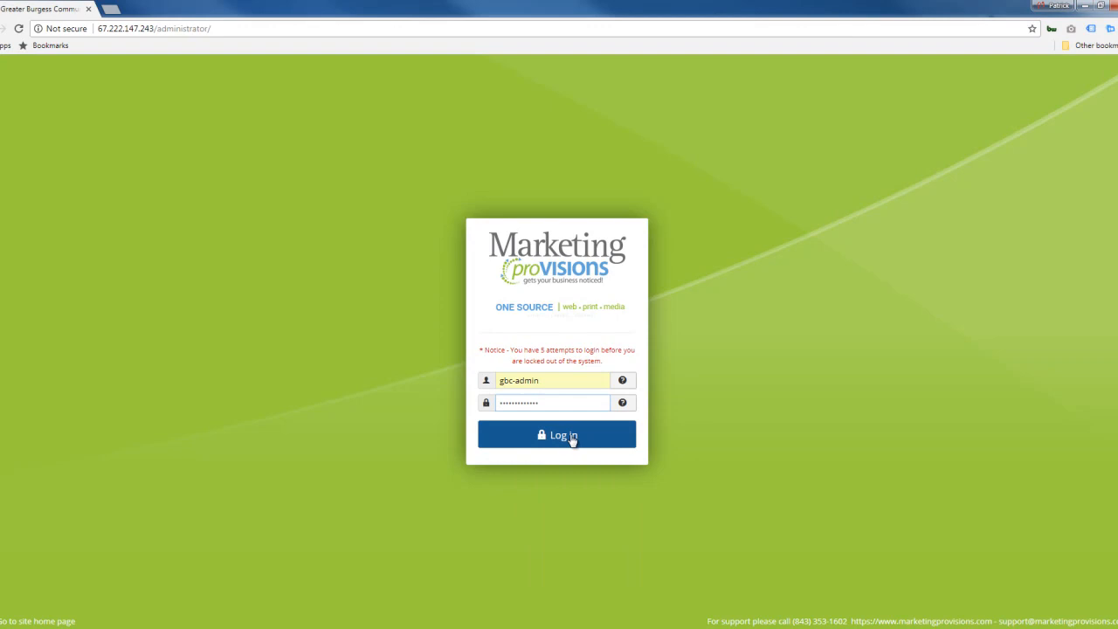
left_click(556, 434)
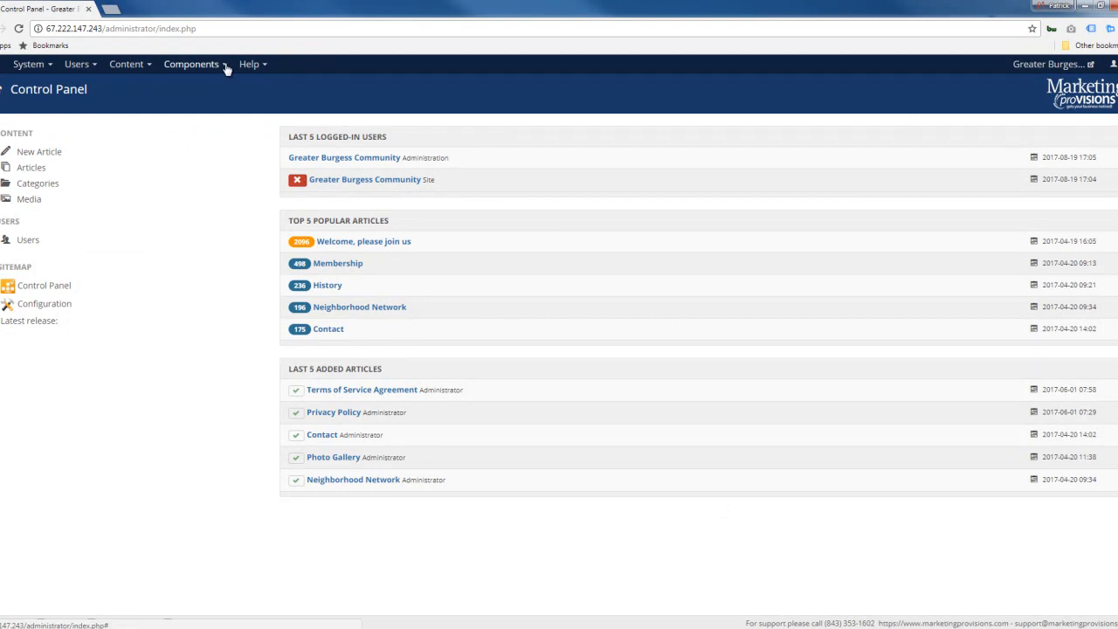
mouse_move(223, 68)
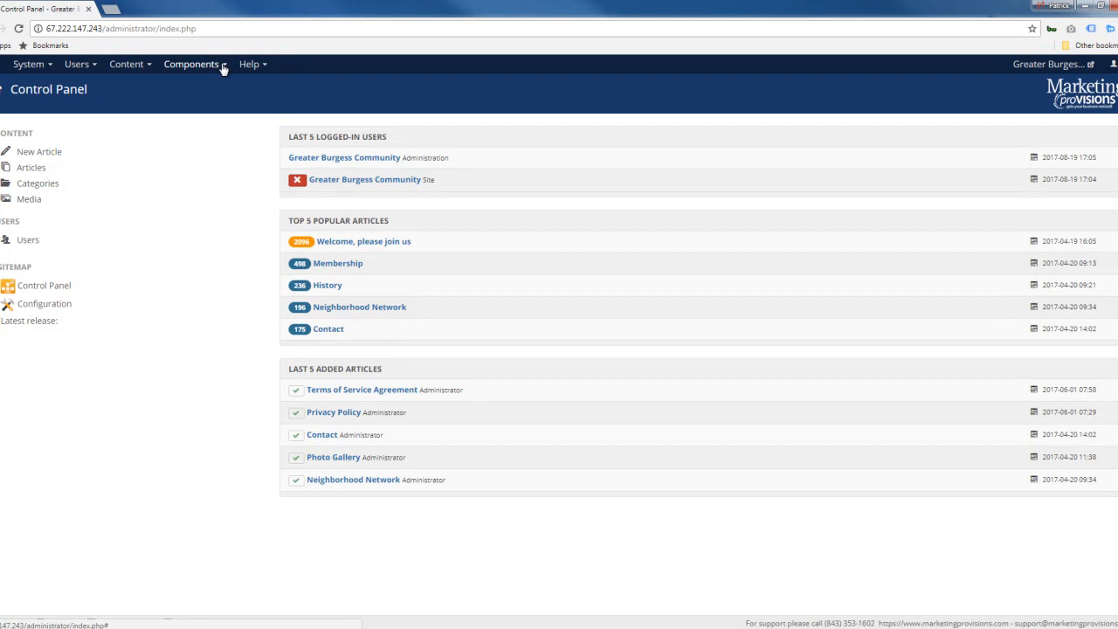
mouse_move(77, 63)
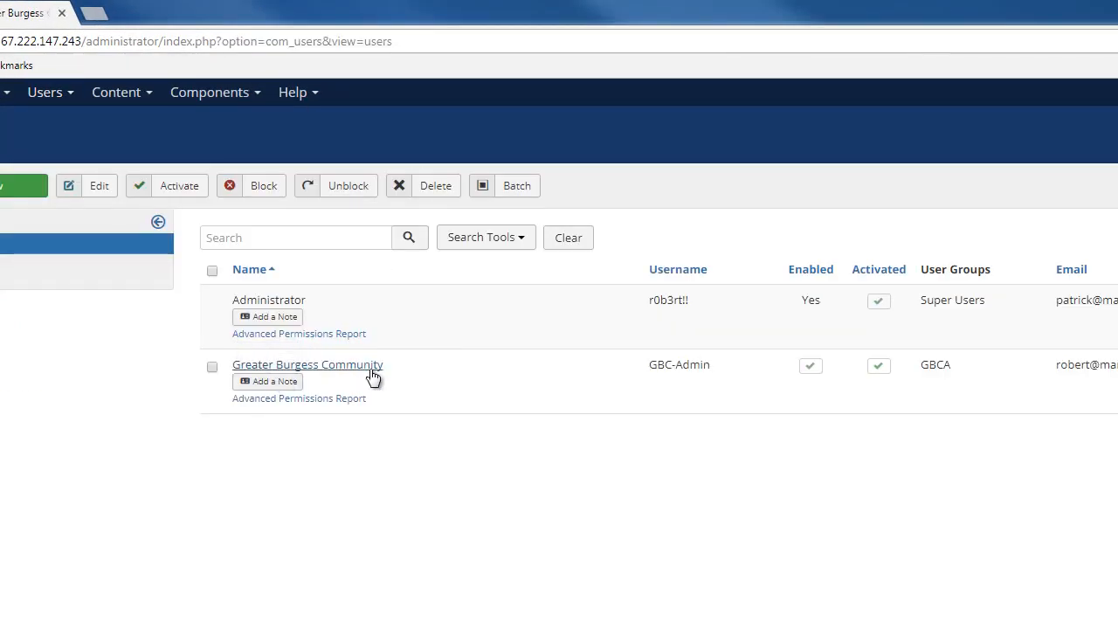
mouse_move(306, 367)
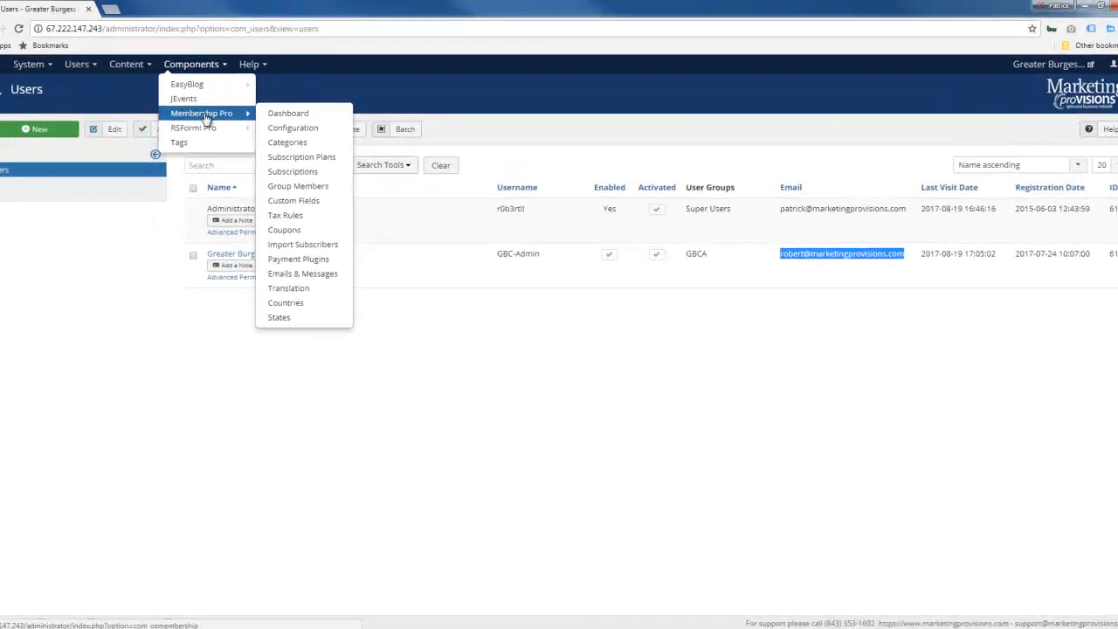
Open Components > Membership Pro to view its subscription statistics dashboard
left_click(288, 113)
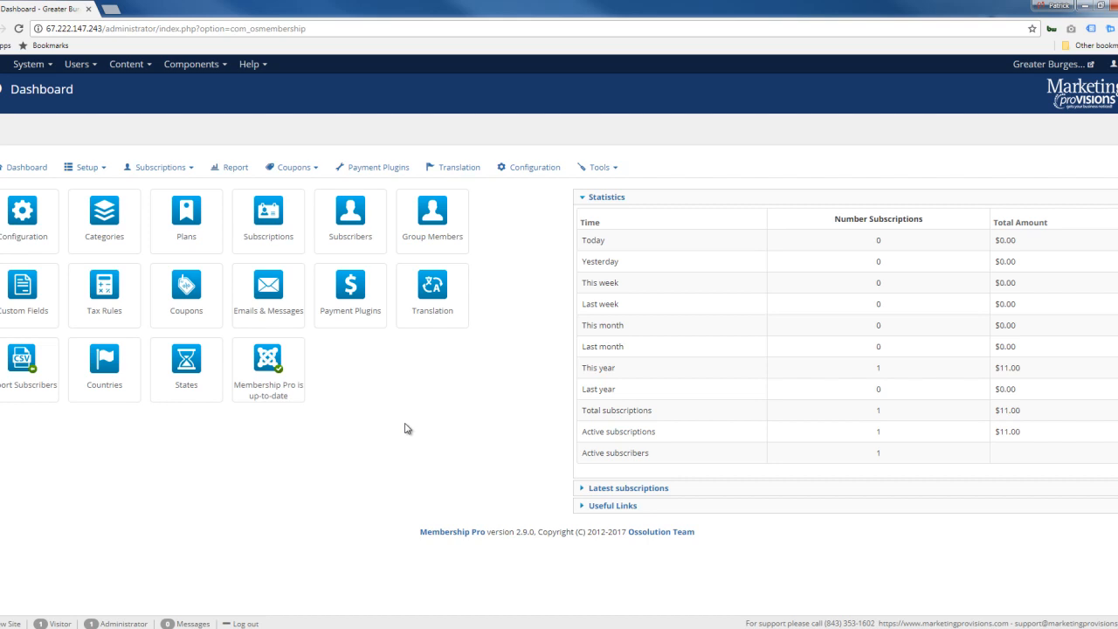
mouse_move(404, 431)
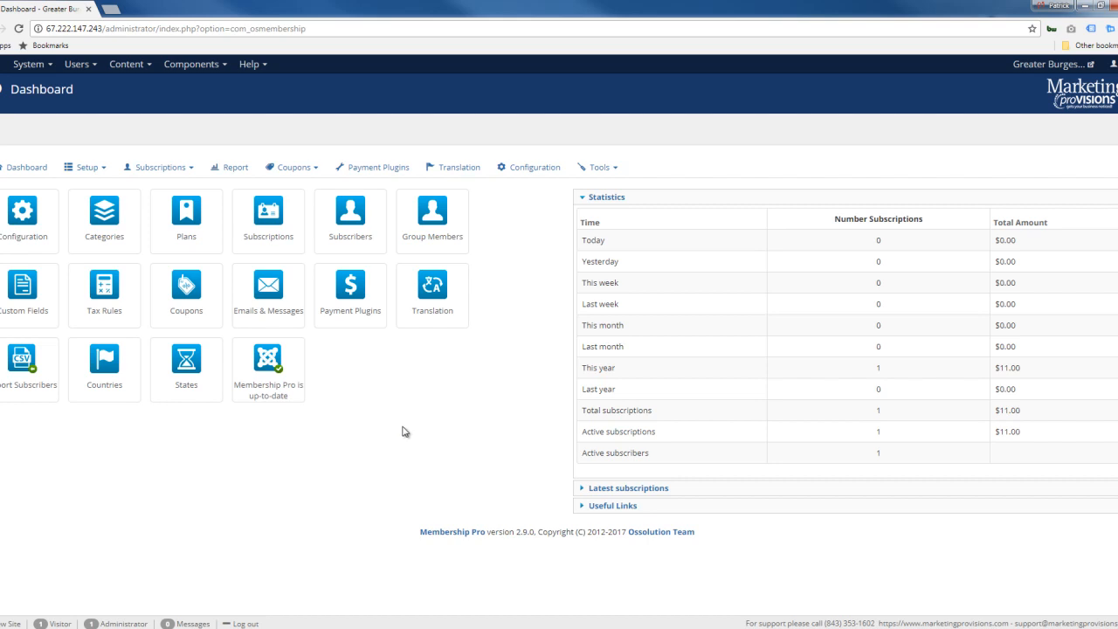
mouse_move(522, 464)
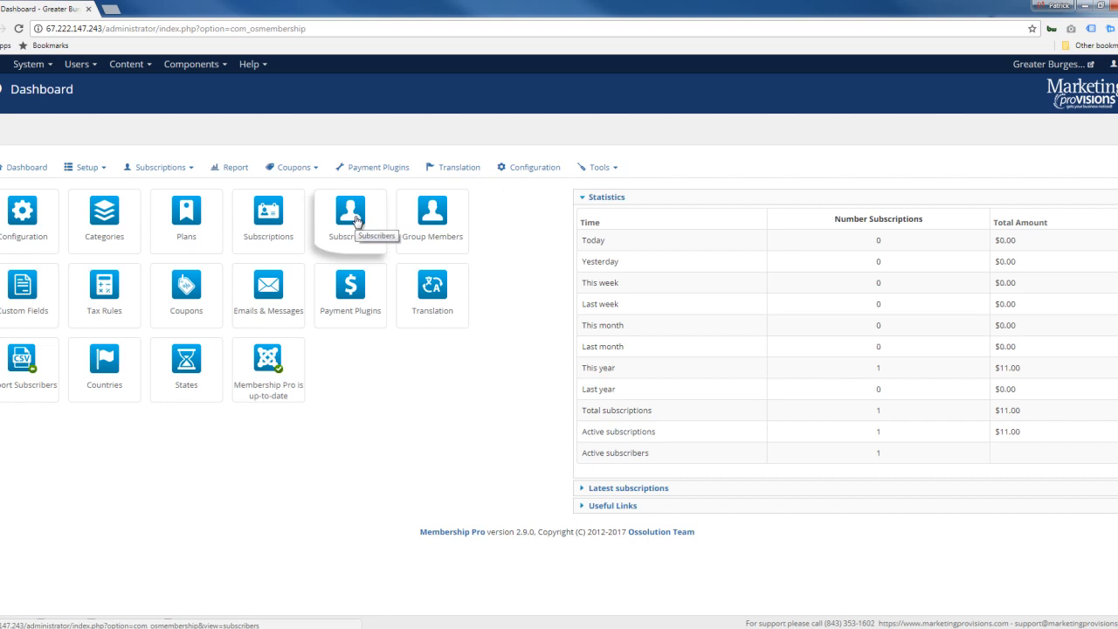
Open Subscribers from the Membership Pro Dashboard to list subscriber plans and statuses
left_click(349, 213)
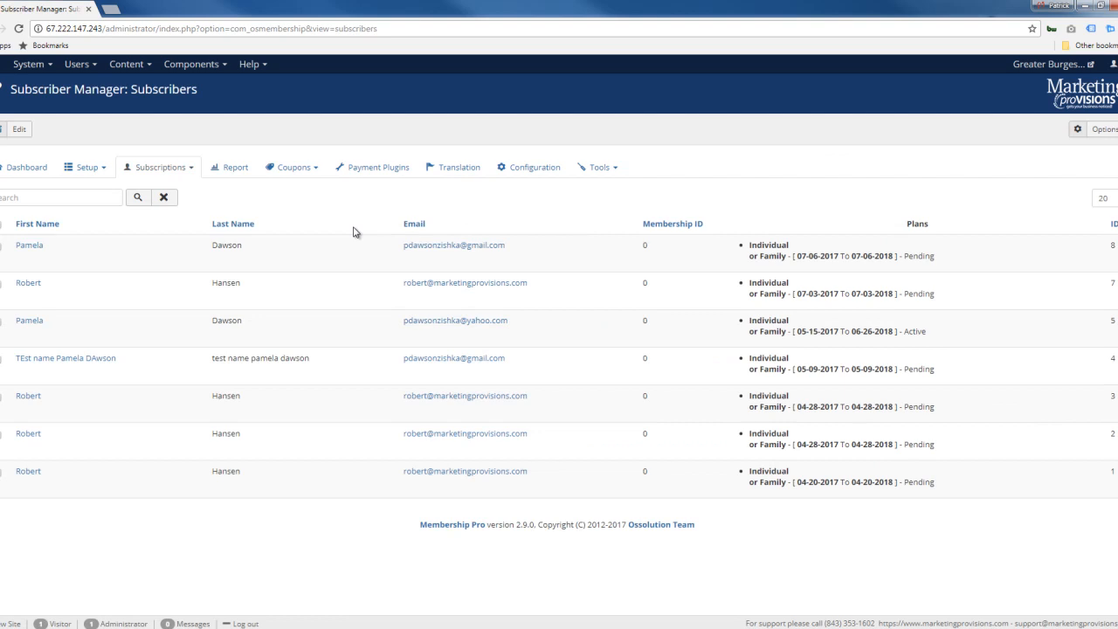
mouse_move(702, 290)
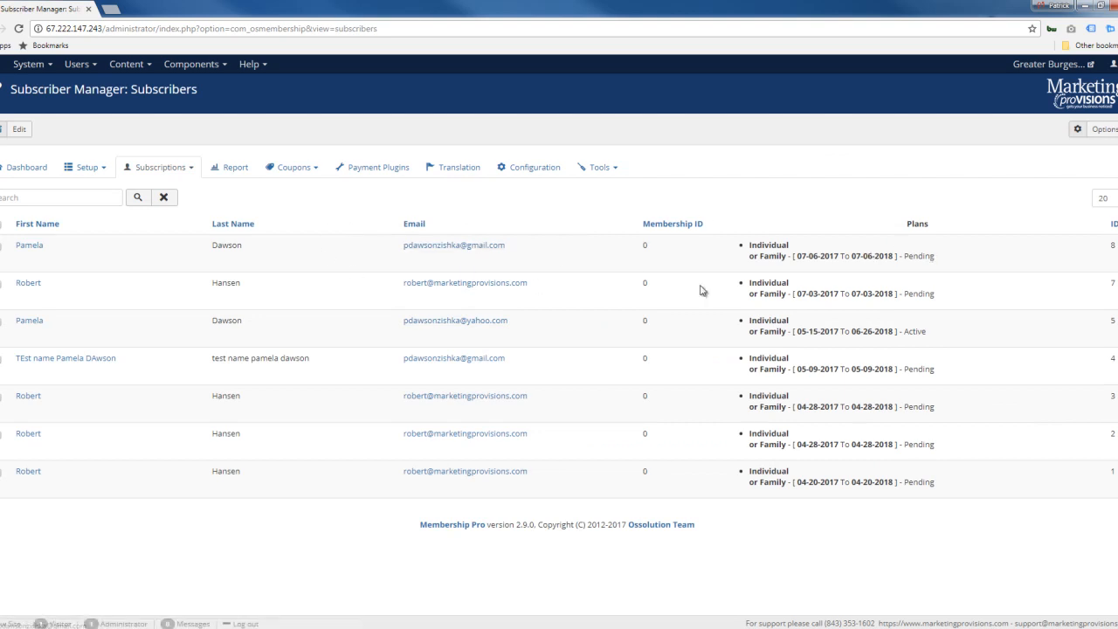
mouse_move(931, 260)
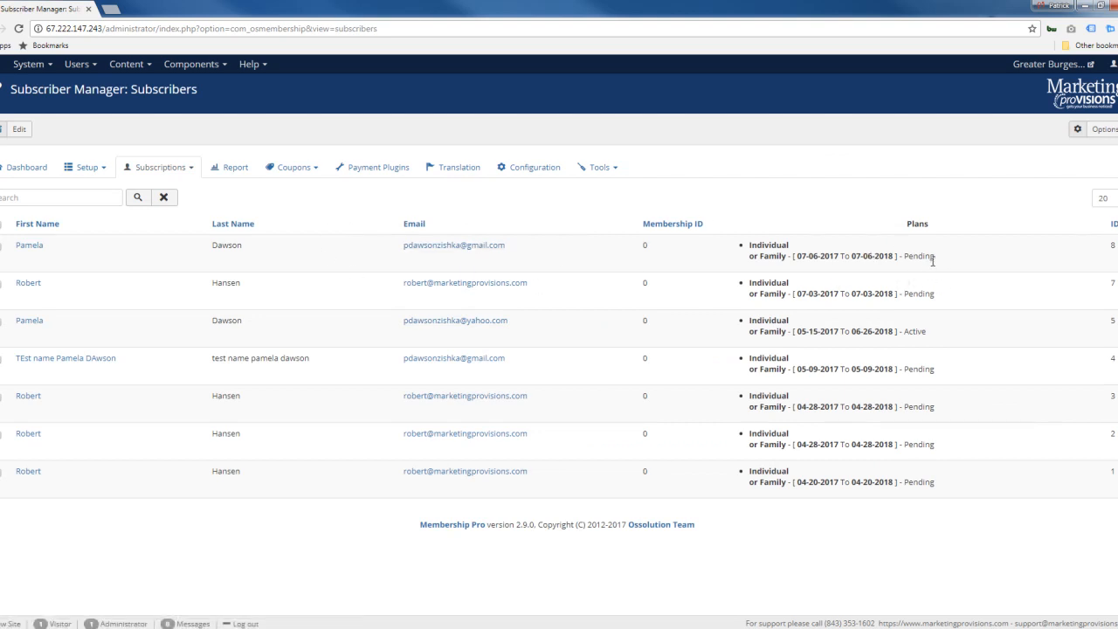
mouse_move(928, 297)
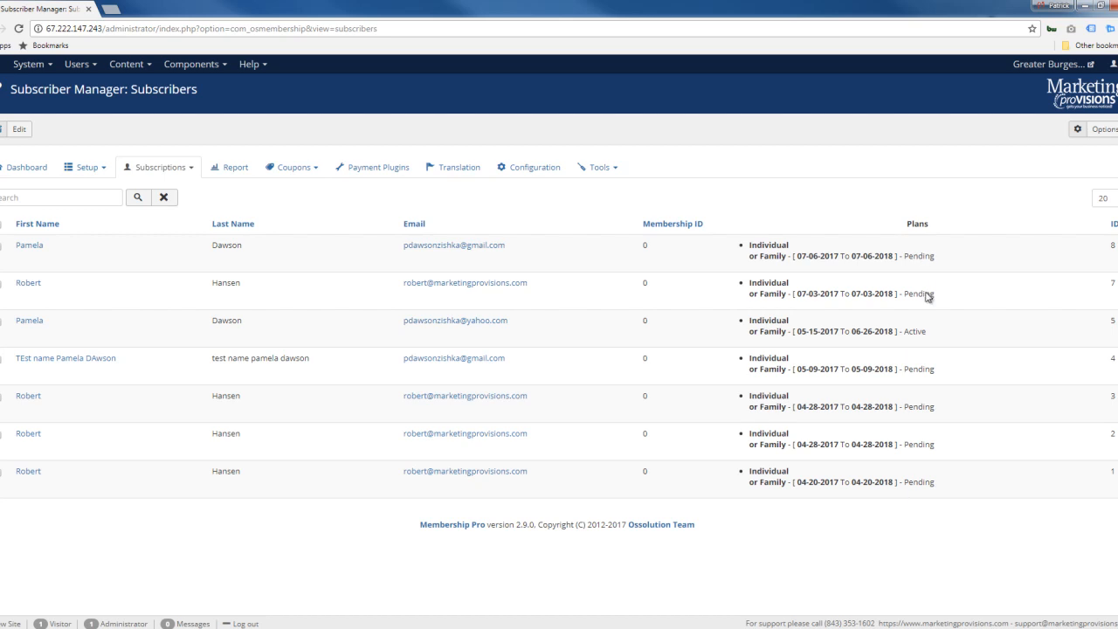
mouse_move(562, 345)
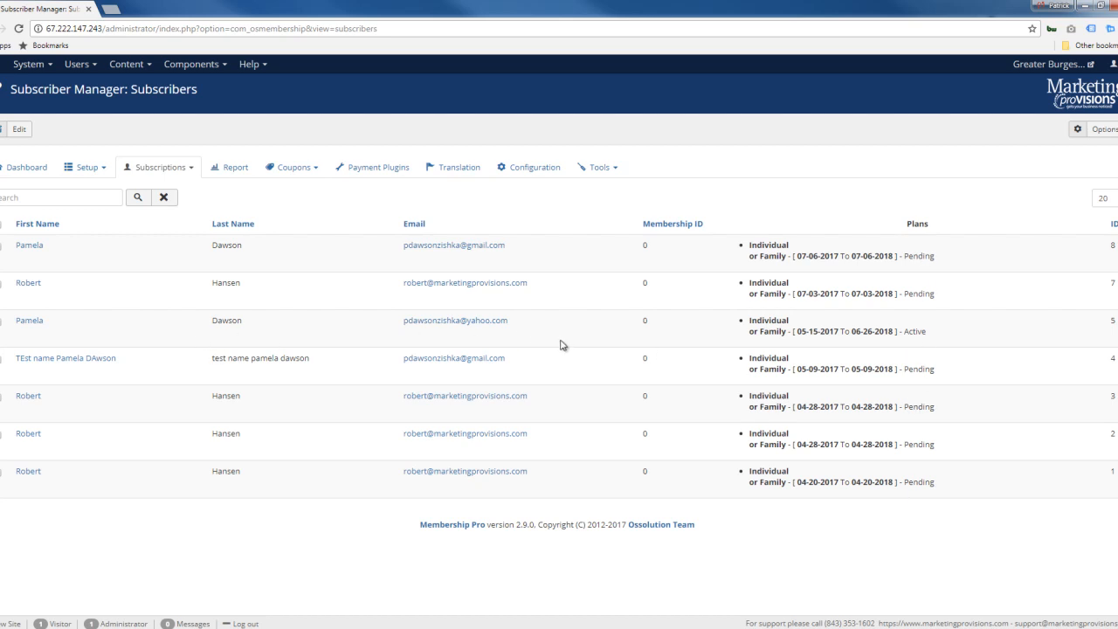
mouse_move(336, 548)
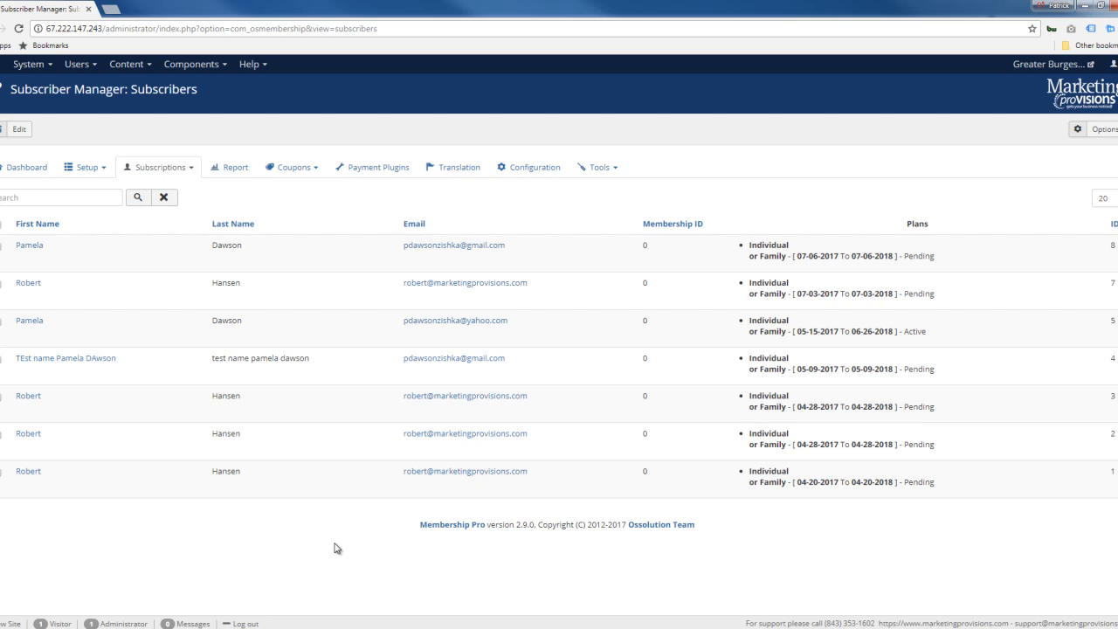
mouse_move(126, 338)
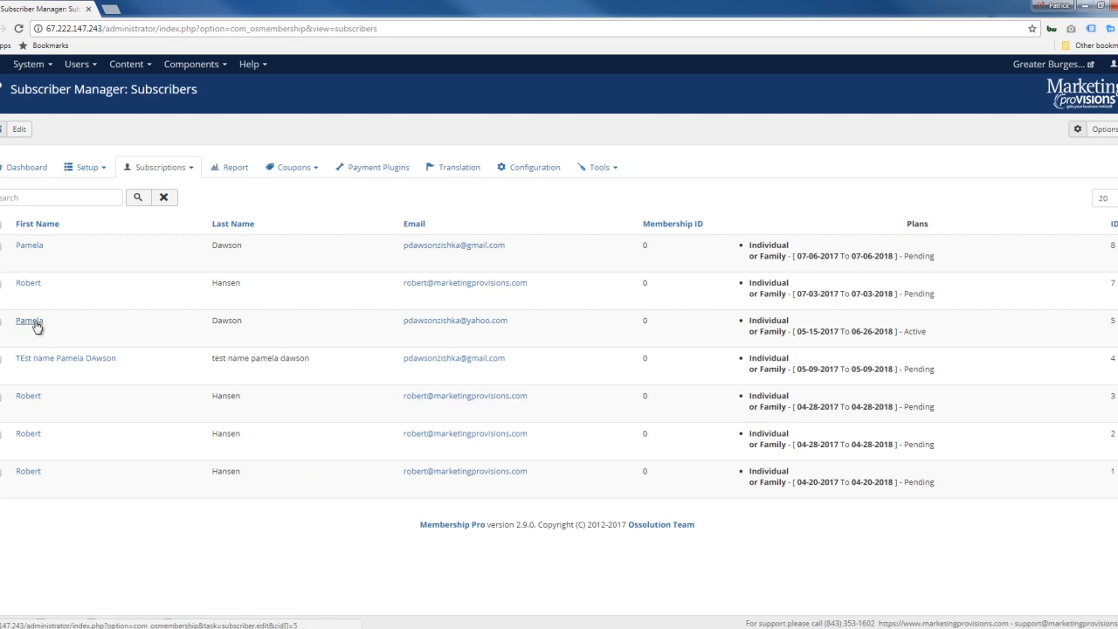
Check the active subscriber's profile and two-entry subscription history, then cancel out
left_click(29, 321)
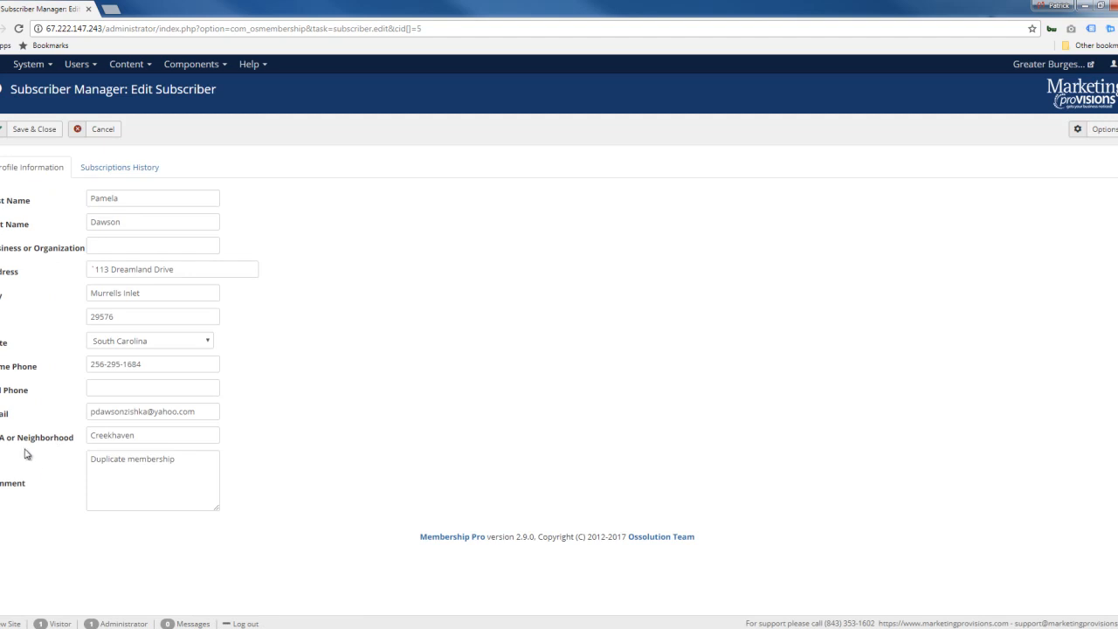
mouse_move(29, 441)
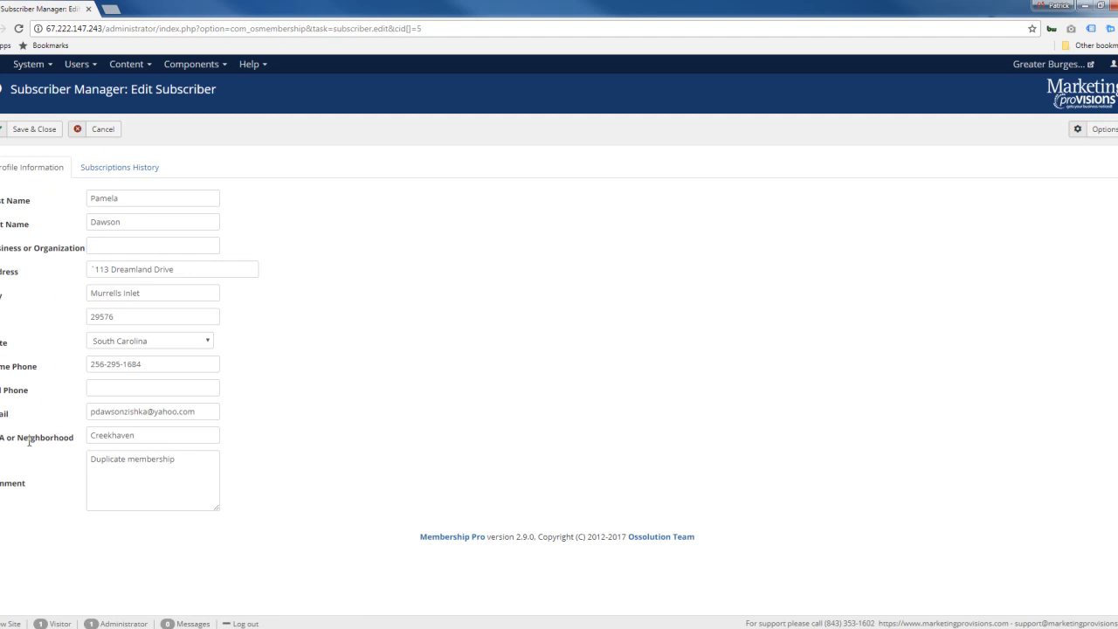
mouse_move(42, 233)
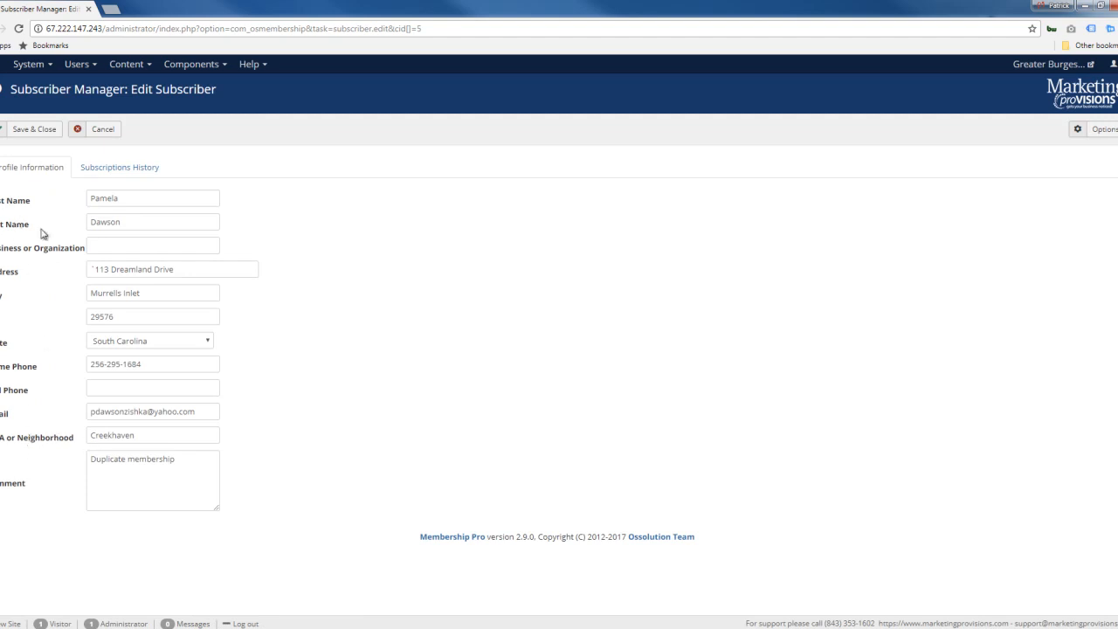
left_click(119, 166)
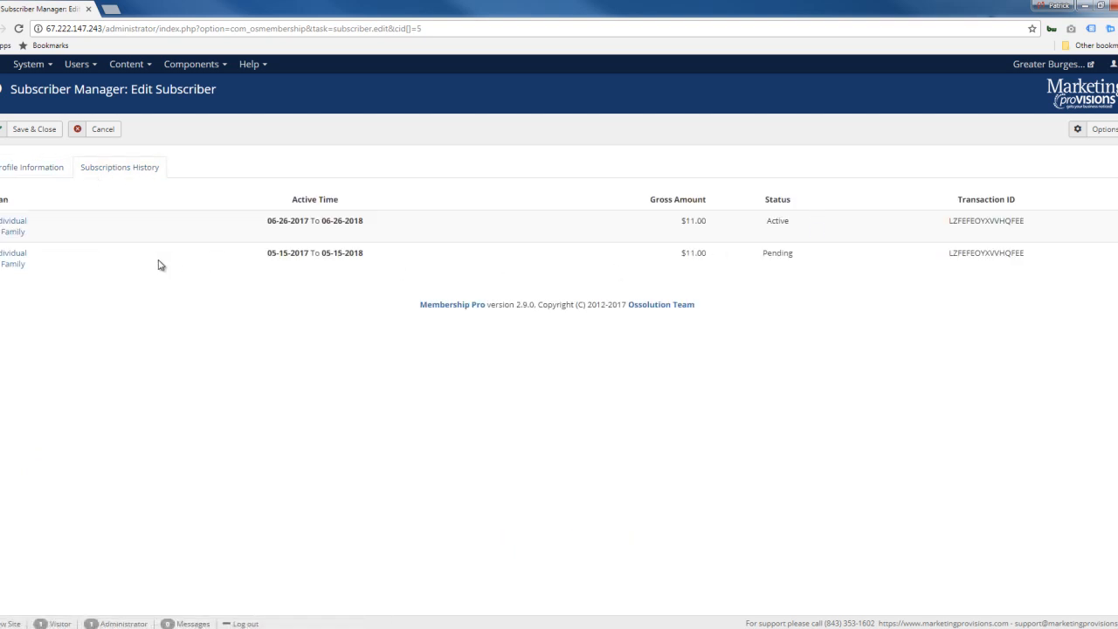
mouse_move(638, 181)
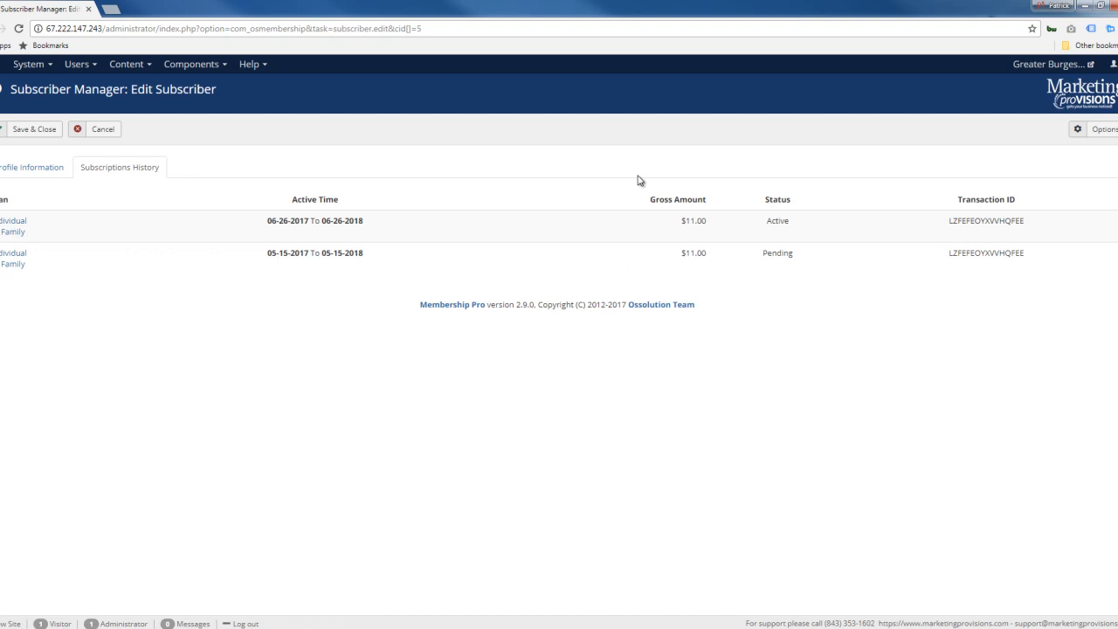
left_click(32, 167)
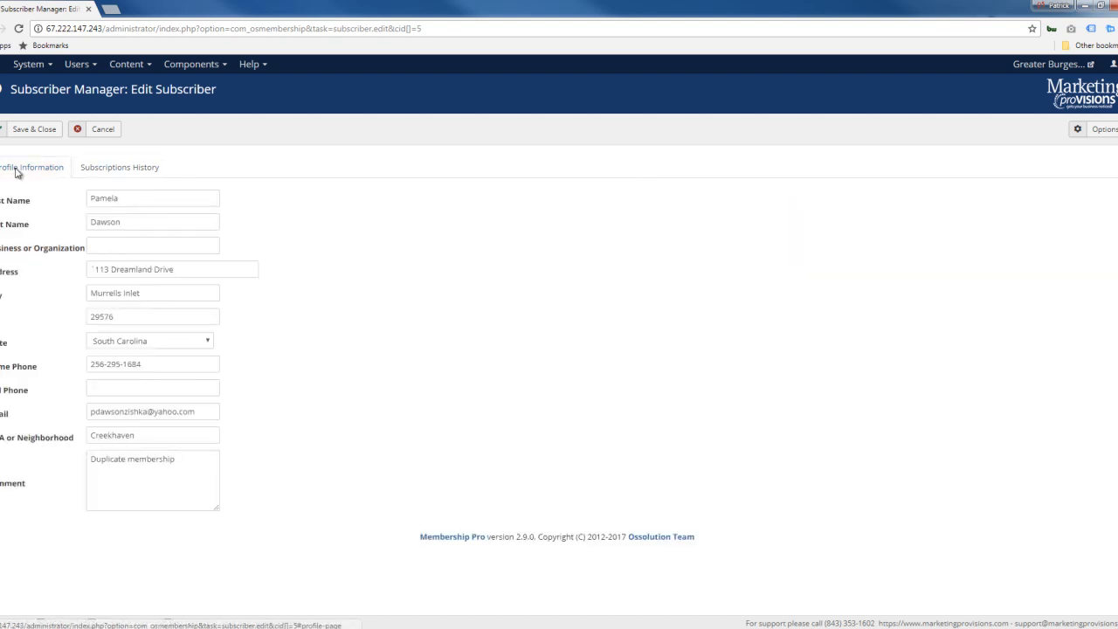
left_click(102, 128)
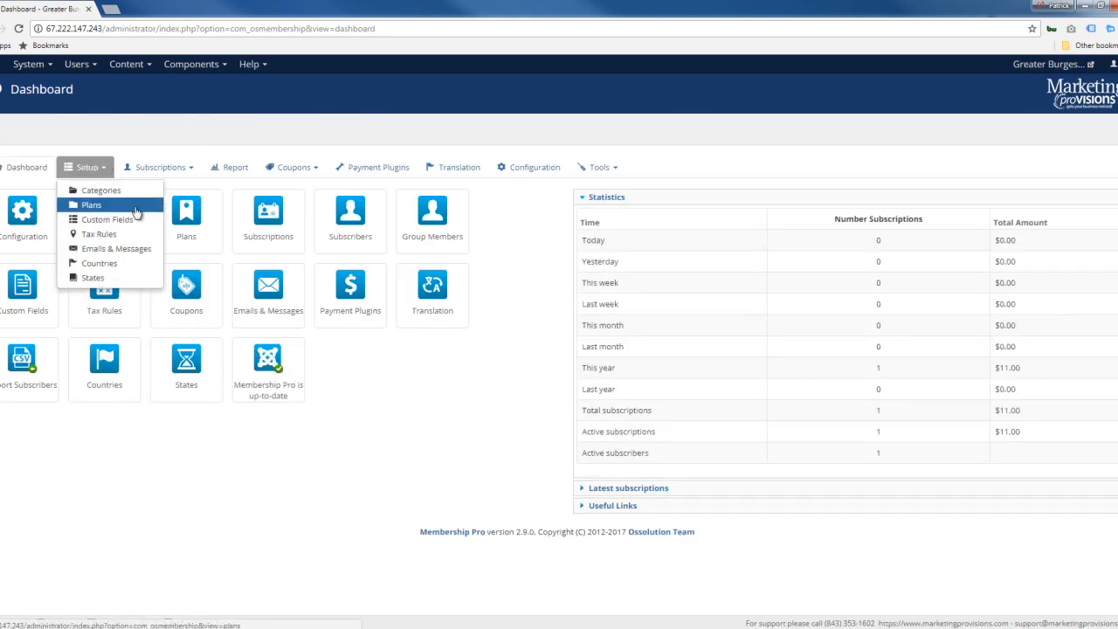
left_click(382, 423)
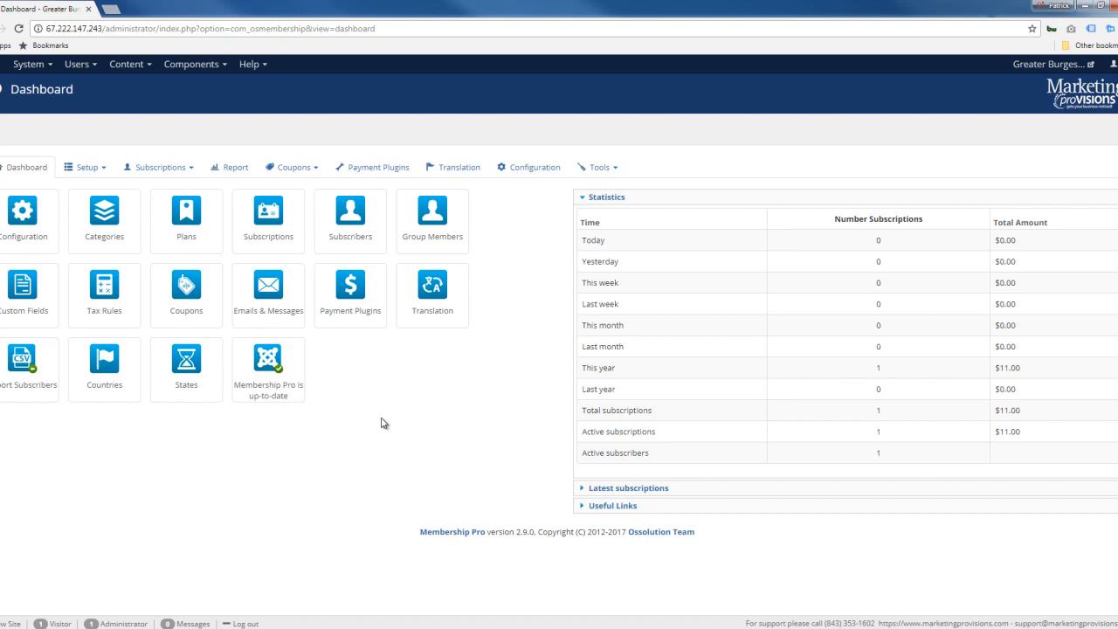
mouse_move(372, 455)
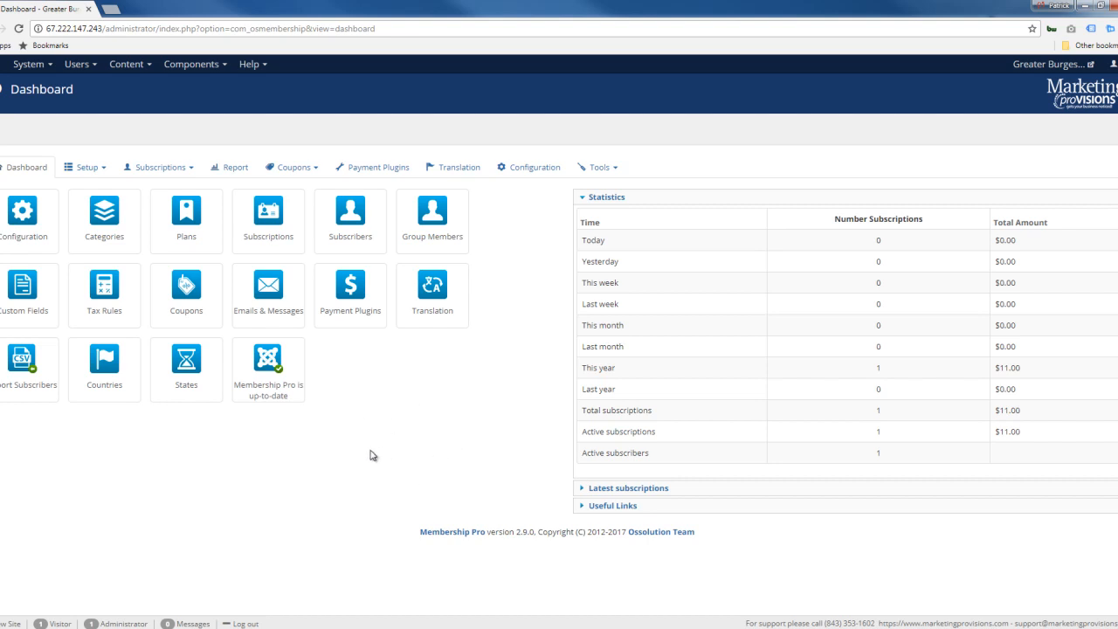
mouse_move(359, 498)
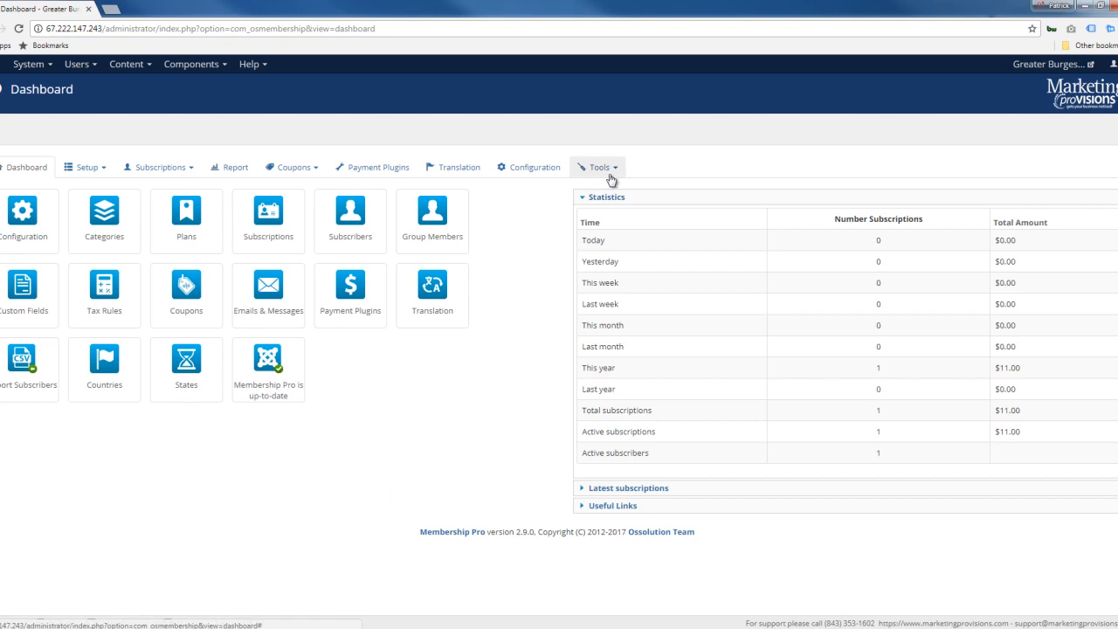
left_click(596, 166)
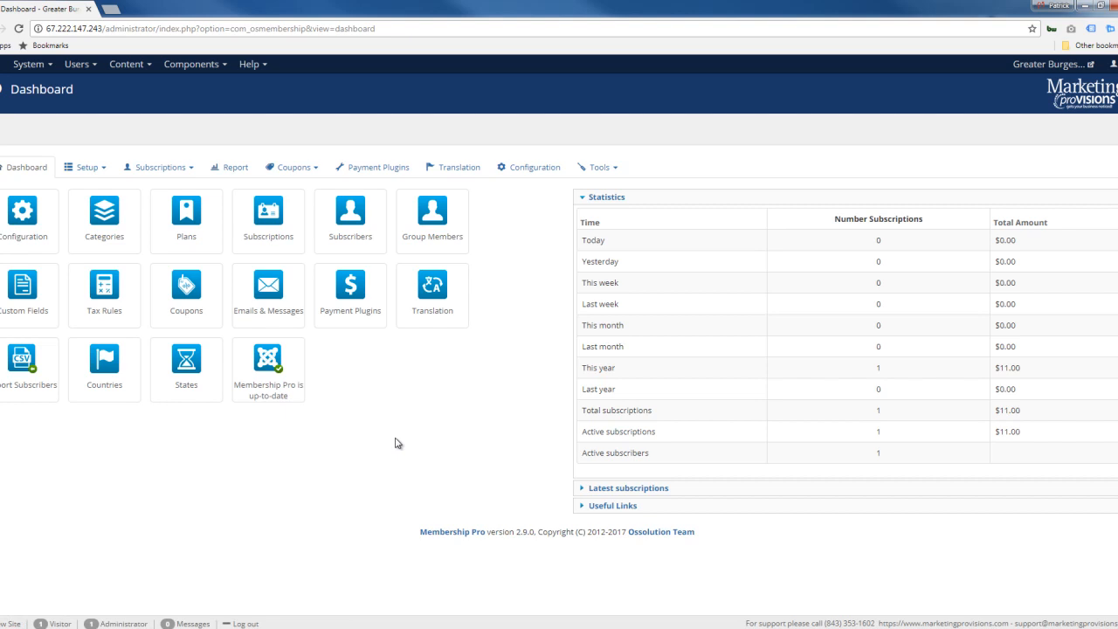
mouse_move(416, 511)
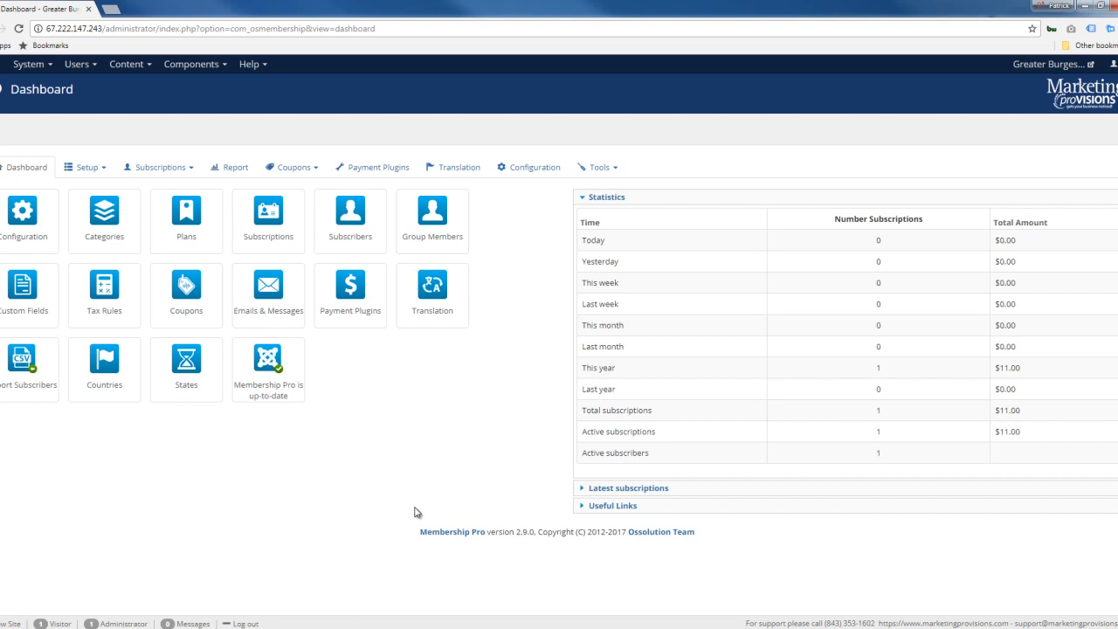
mouse_move(416, 504)
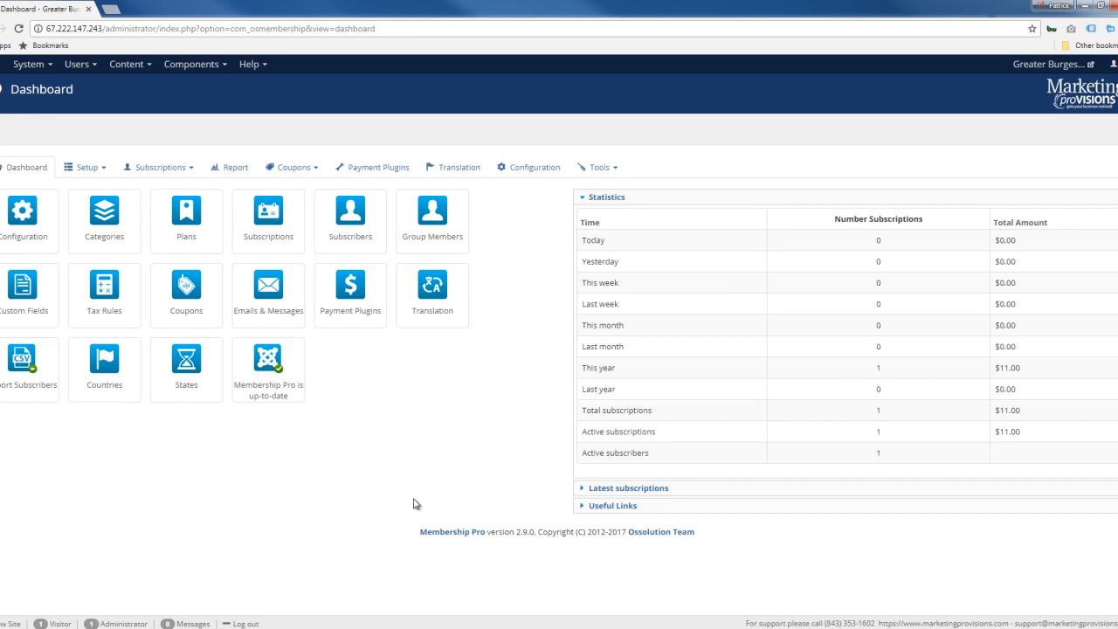